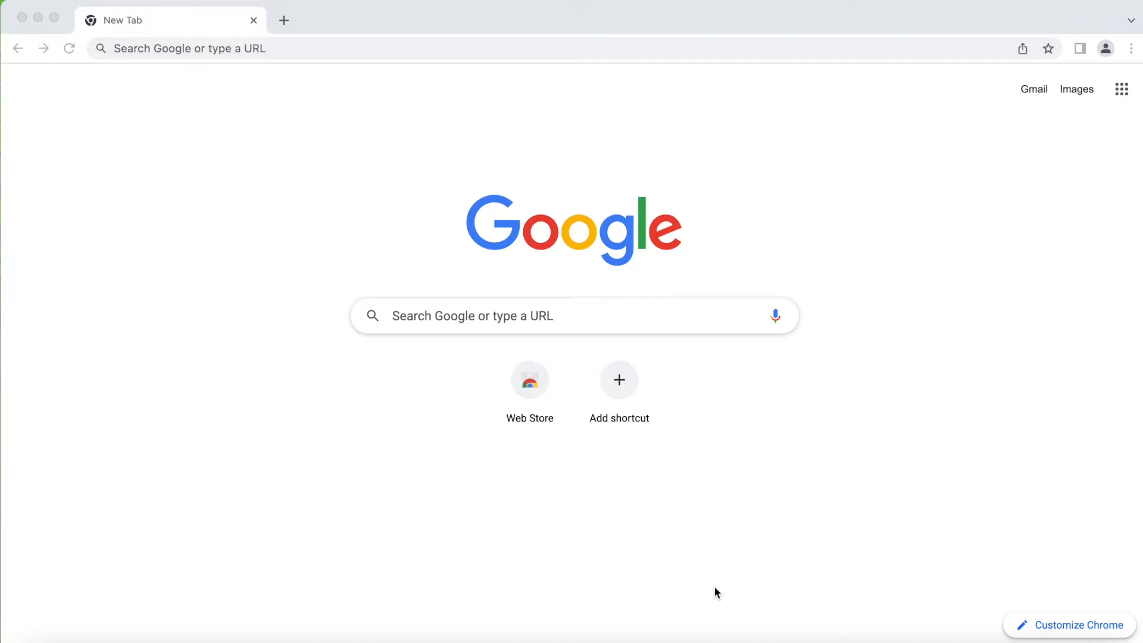
mouse_move(167, 222)
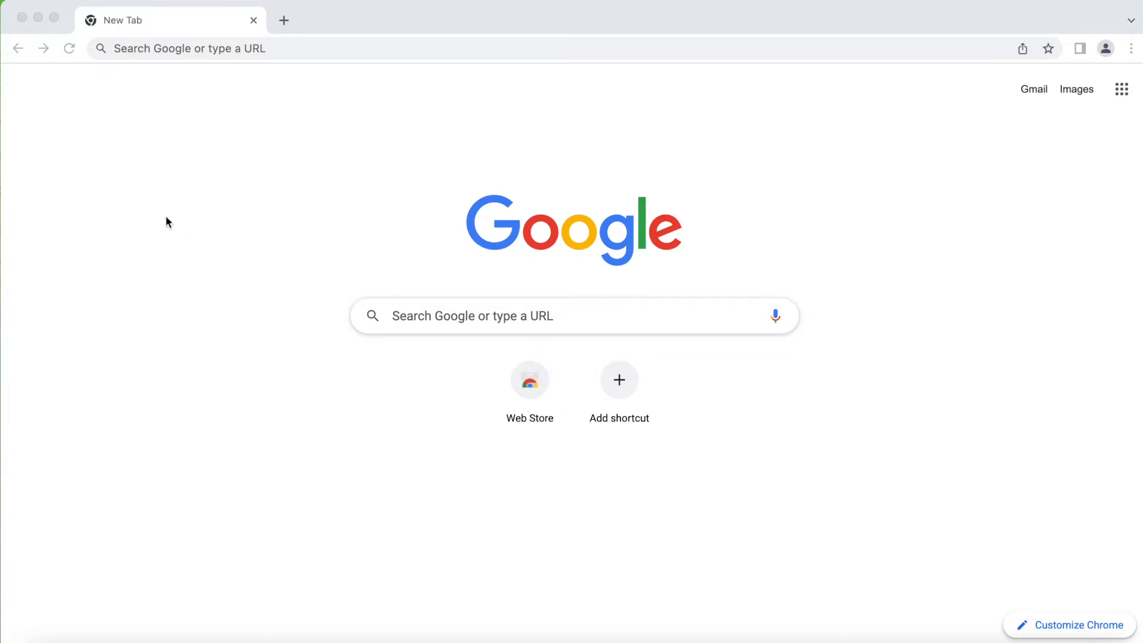
mouse_move(563, 20)
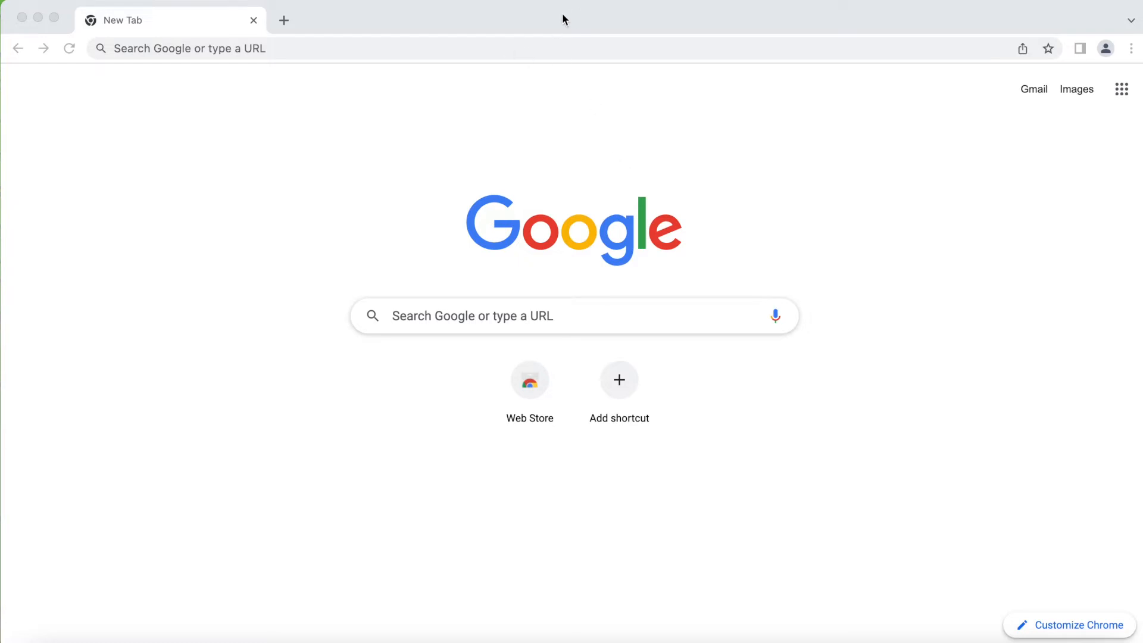
mouse_move(1106, 48)
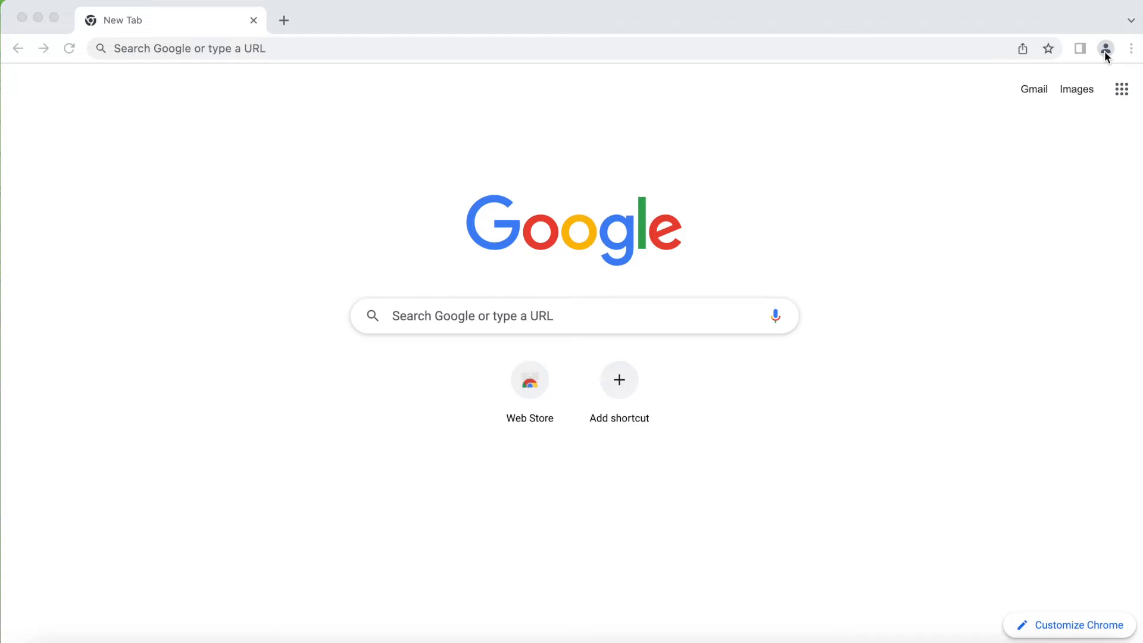
- Show the profile panel with its Passwords, Payment methods and Addresses shortcuts
click(1104, 47)
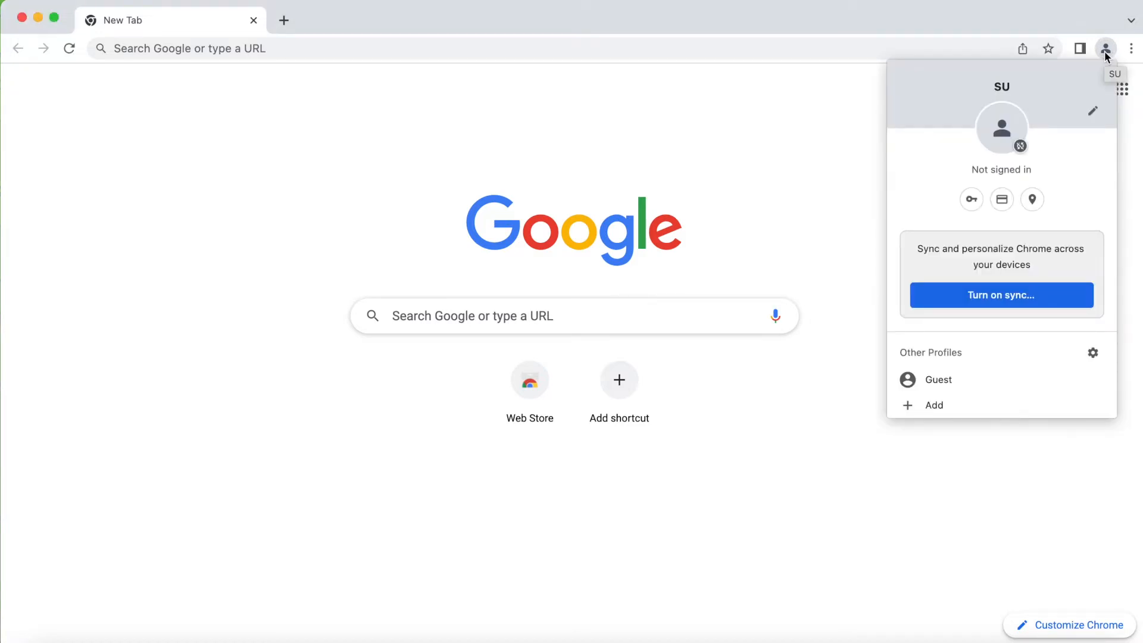
mouse_move(960, 213)
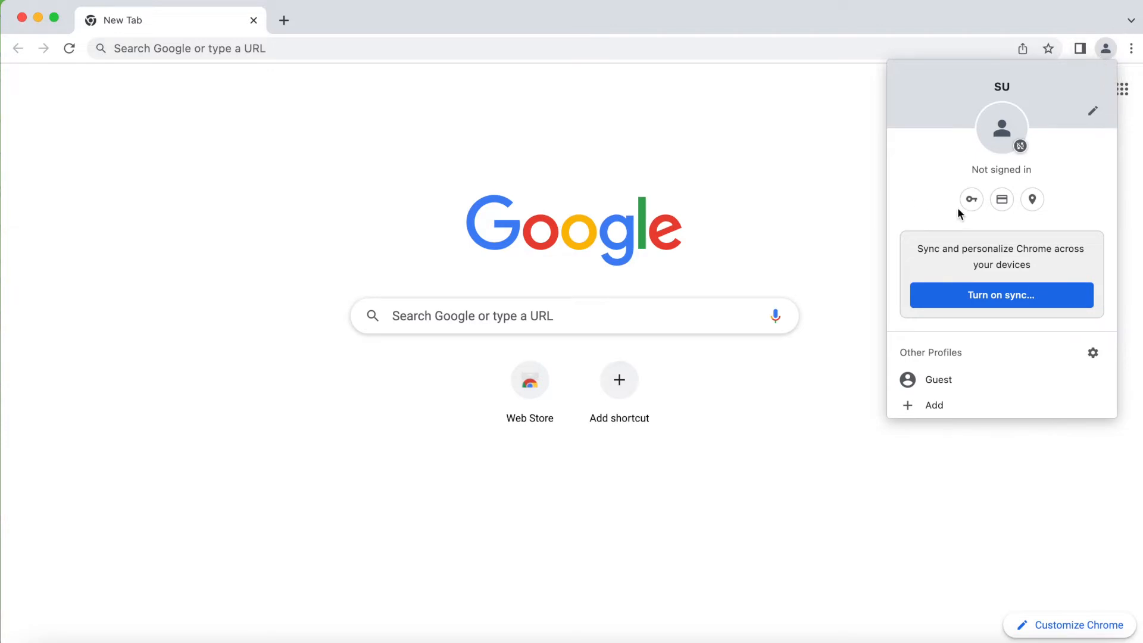
mouse_move(993, 161)
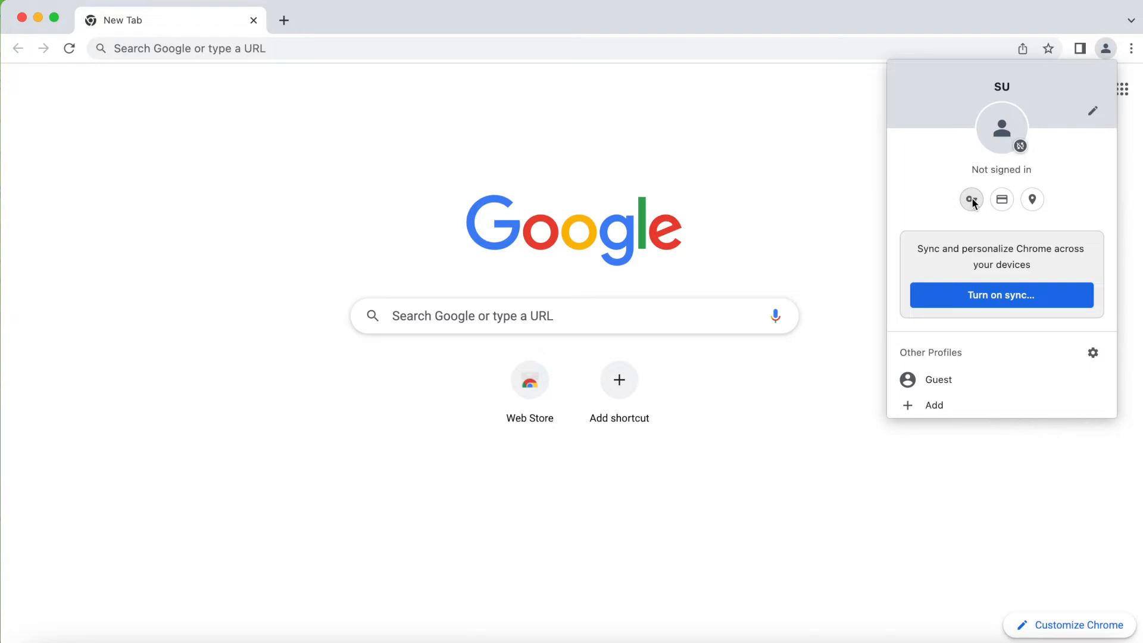
mouse_move(971, 199)
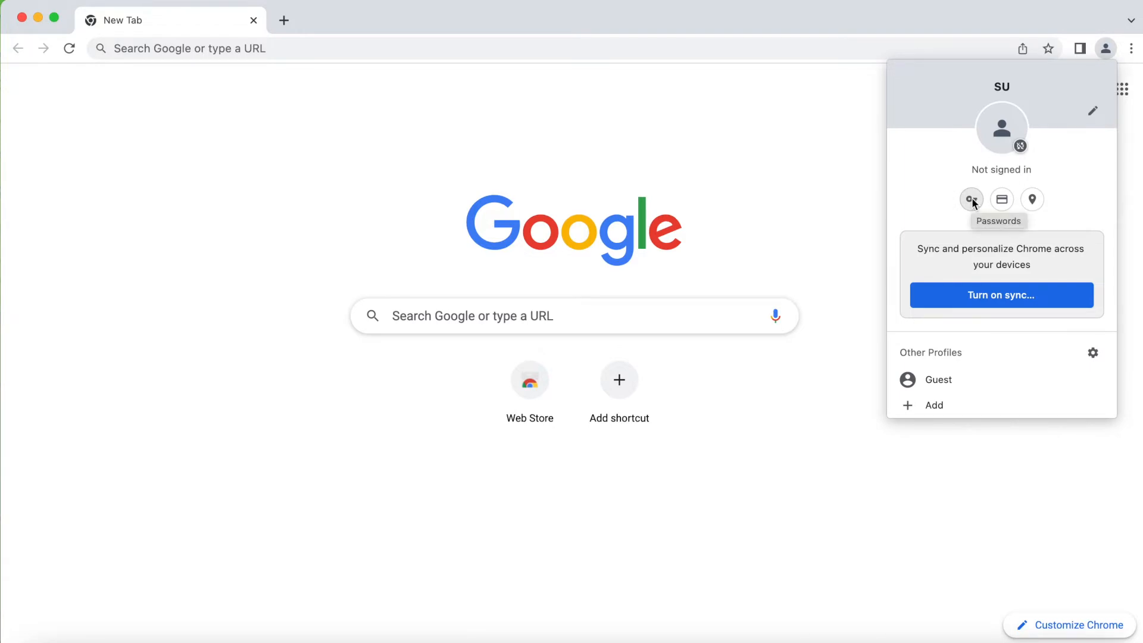
mouse_move(1001, 198)
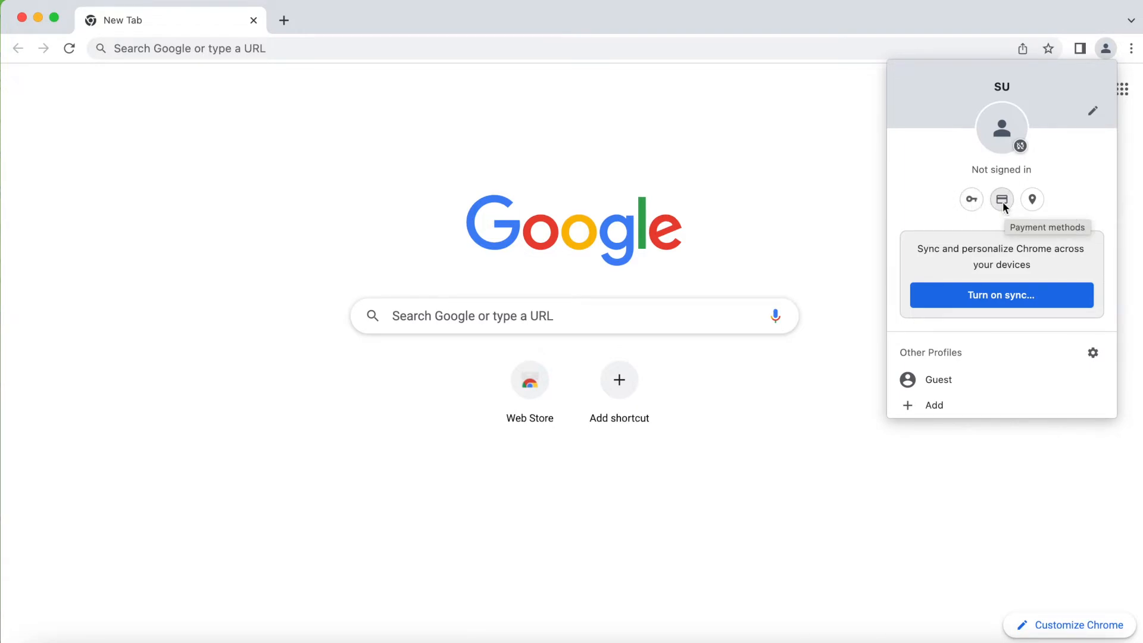
mouse_move(1030, 199)
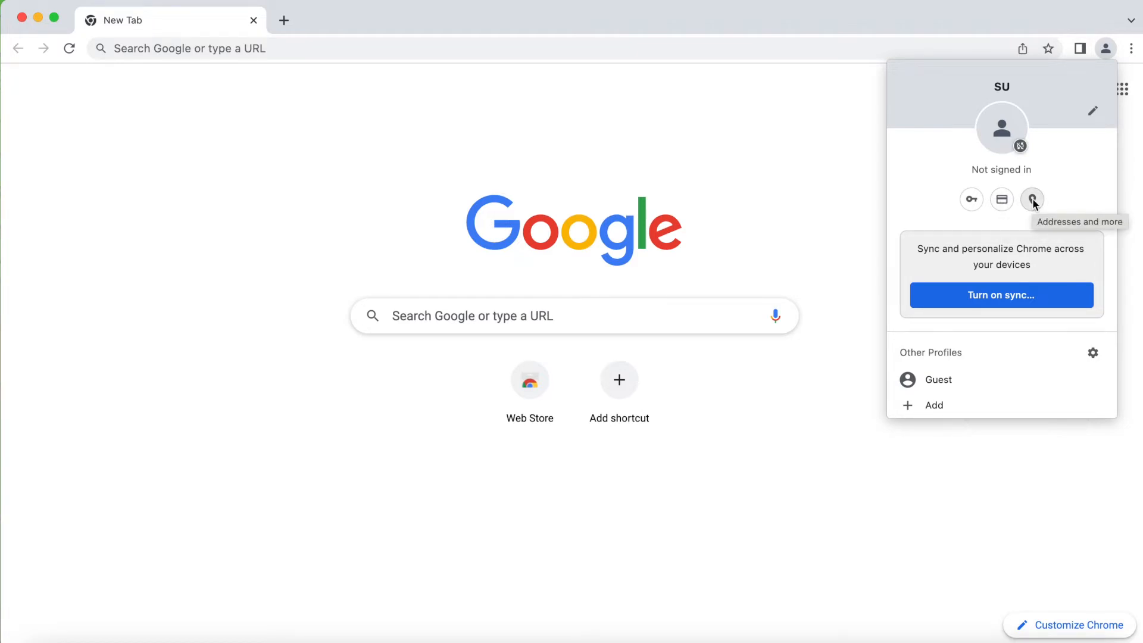
mouse_move(1001, 198)
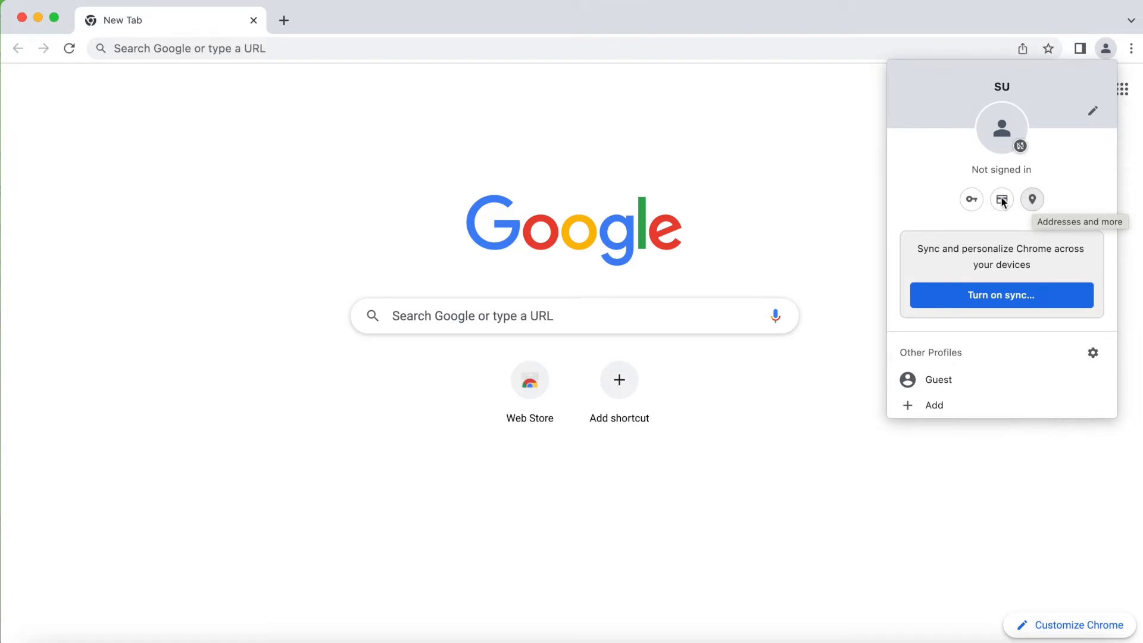
mouse_move(1001, 200)
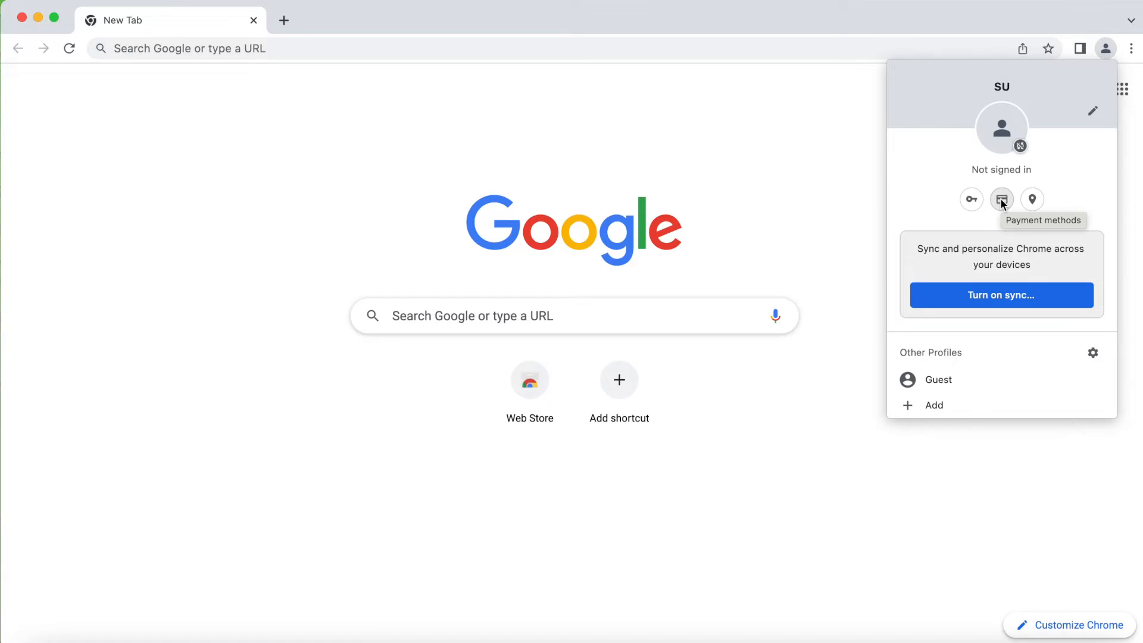
mouse_move(971, 198)
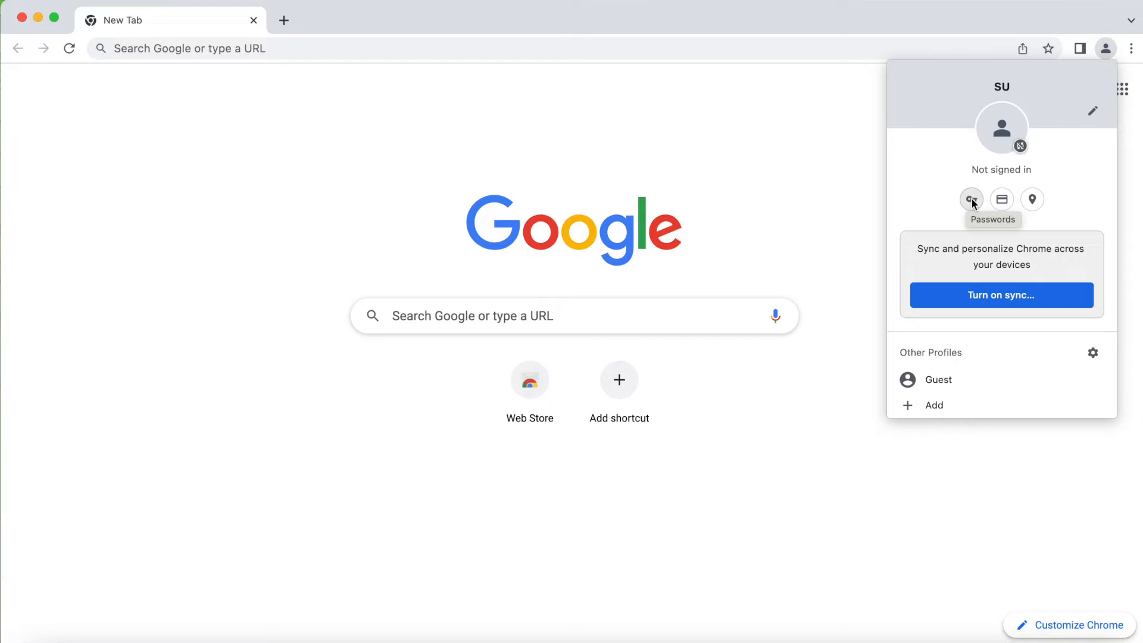
click(972, 199)
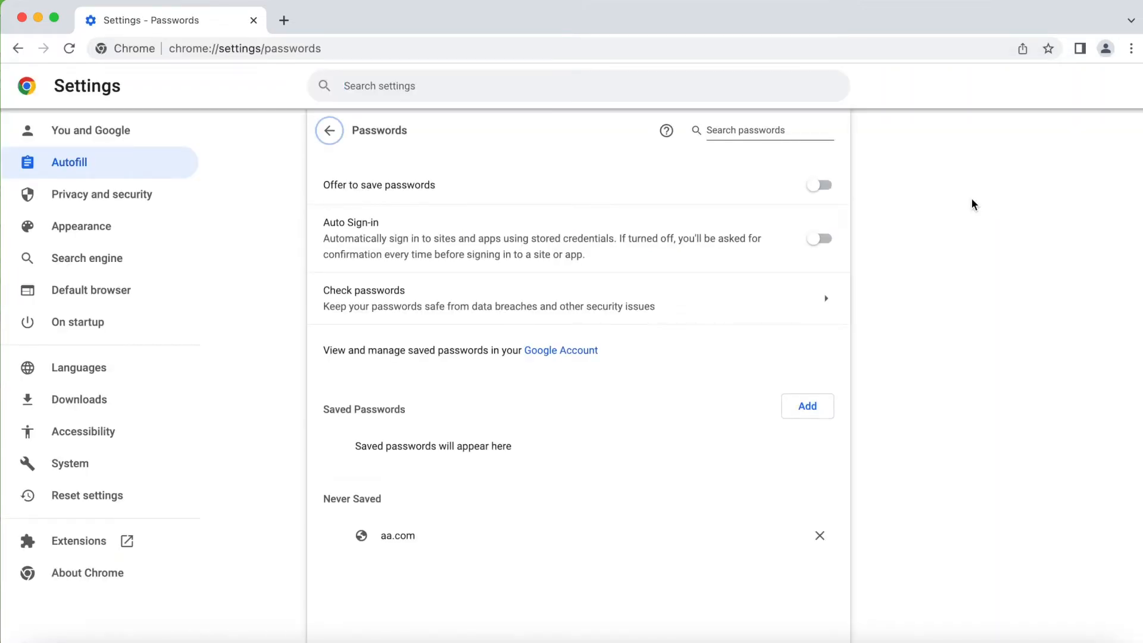
mouse_move(920, 201)
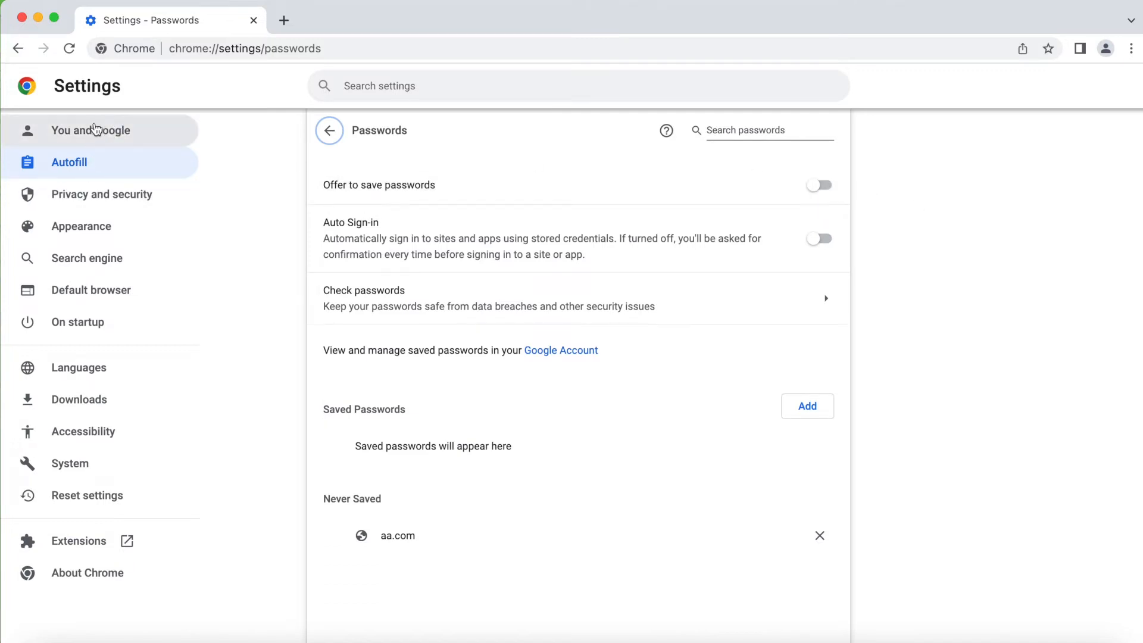
mouse_move(69, 162)
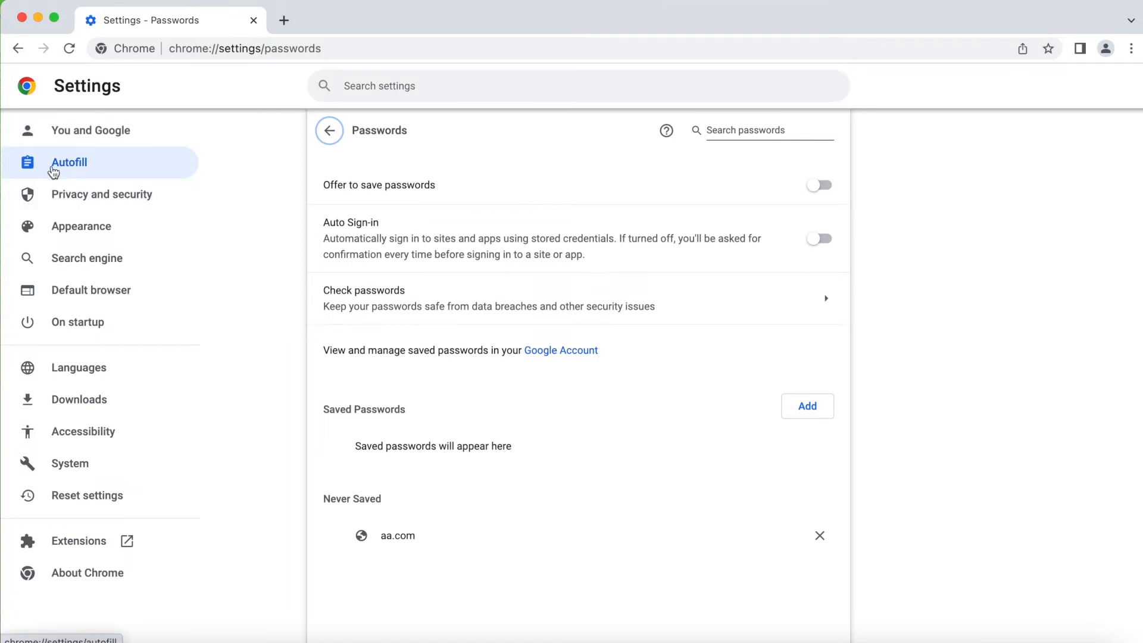
mouse_move(32, 167)
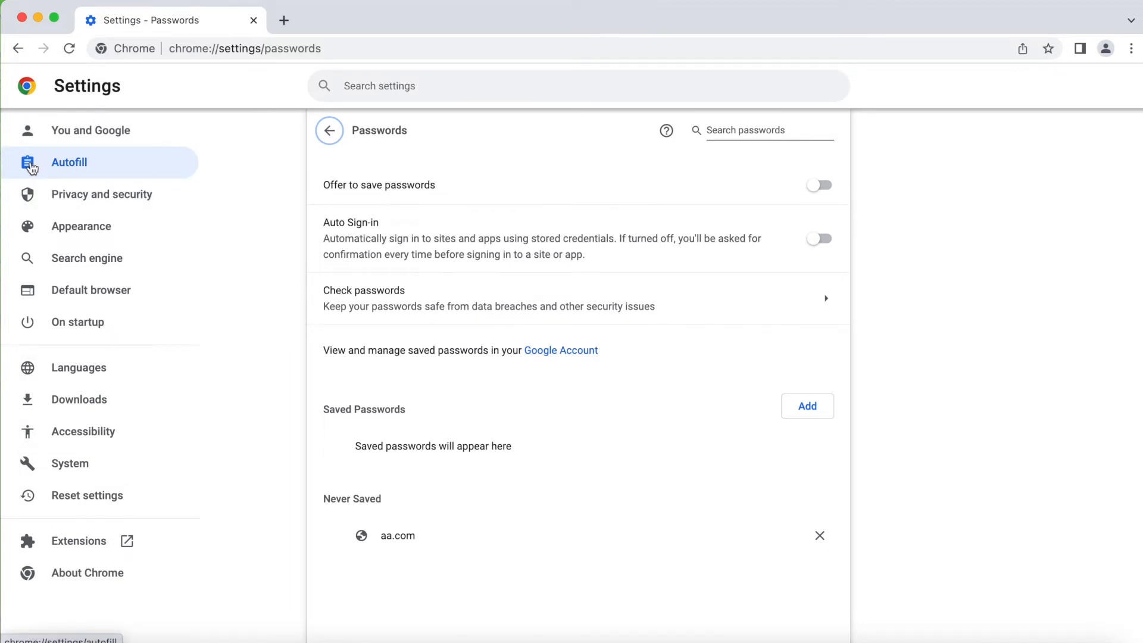
mouse_move(479, 187)
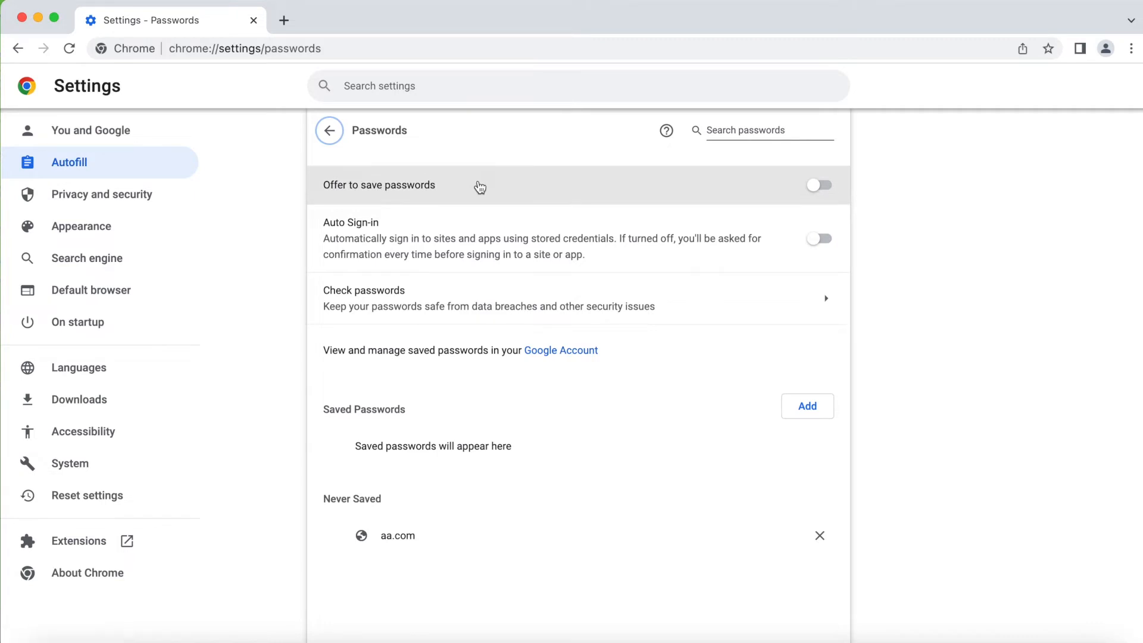
mouse_move(344, 198)
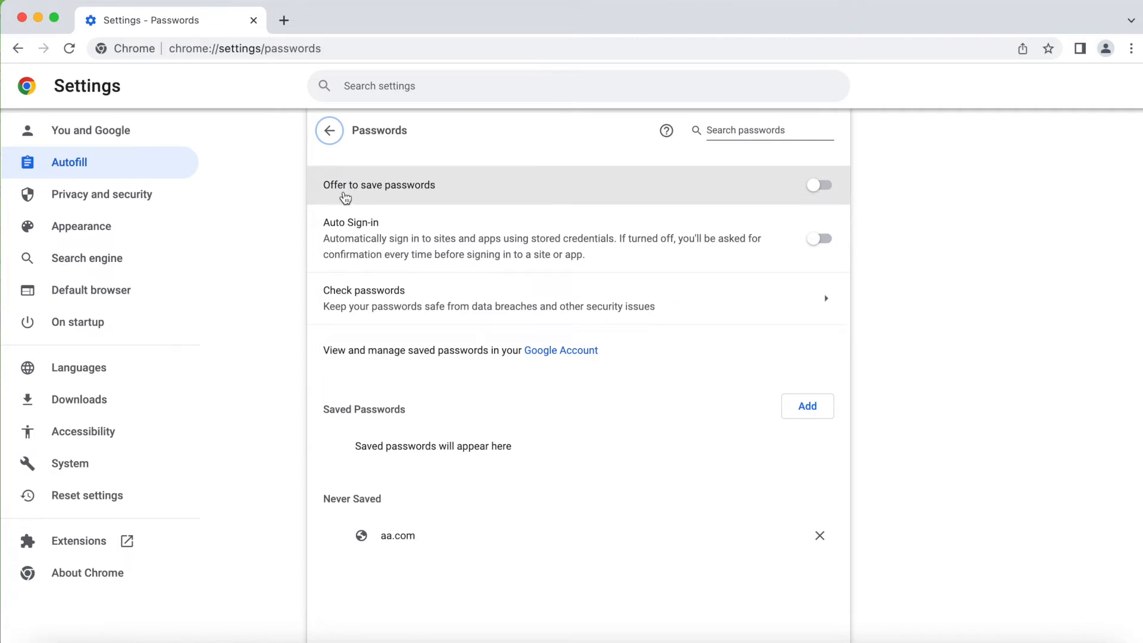
mouse_move(819, 223)
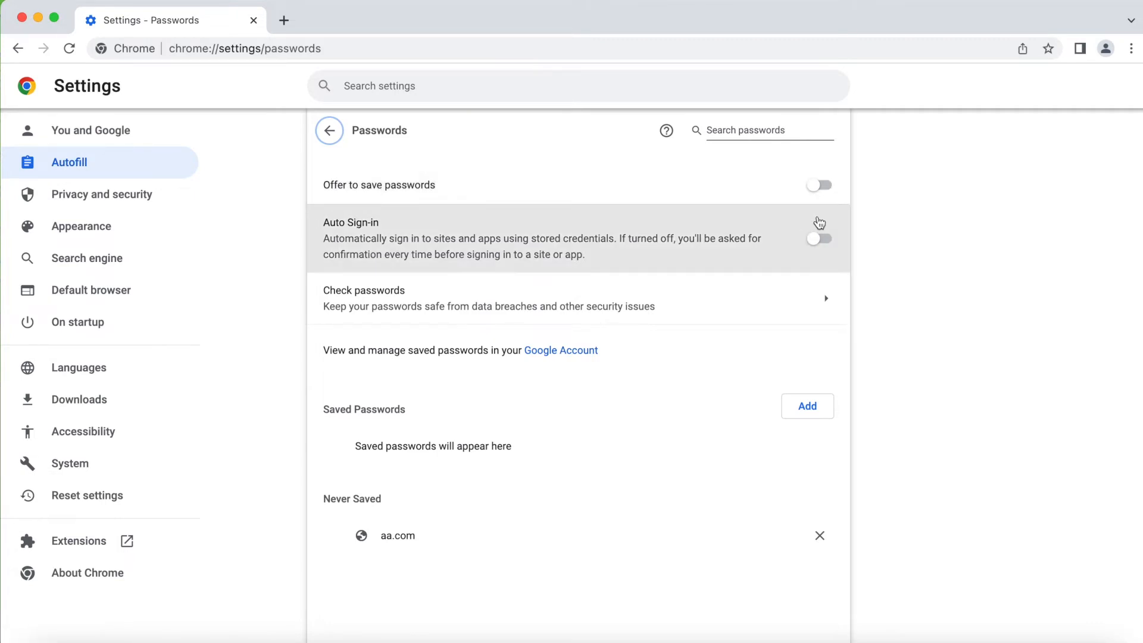
click(818, 185)
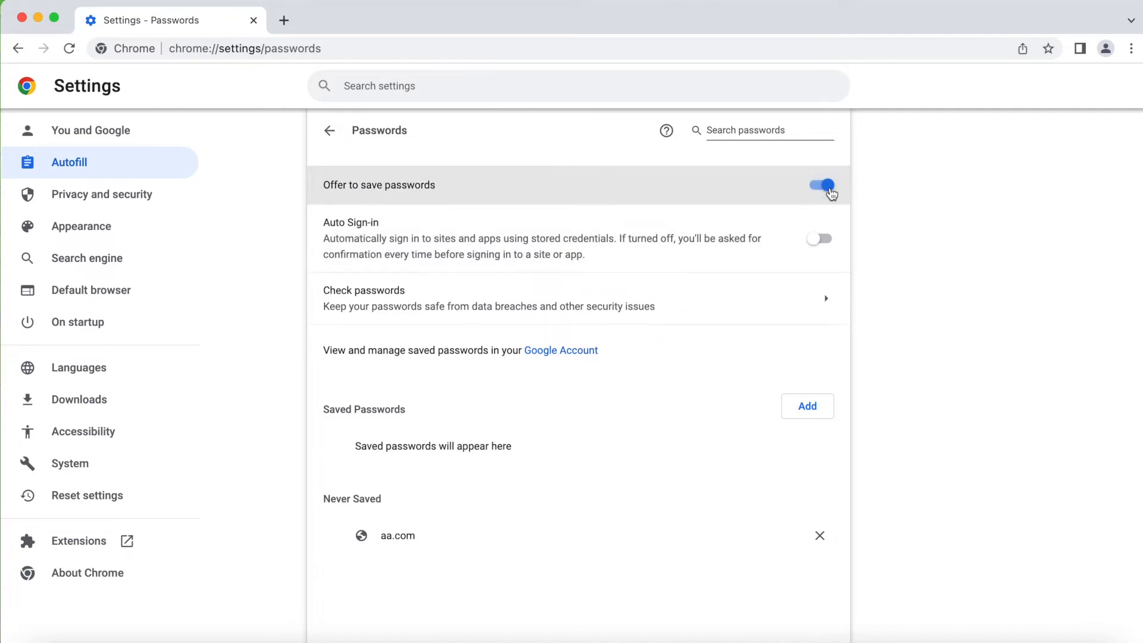
mouse_move(679, 240)
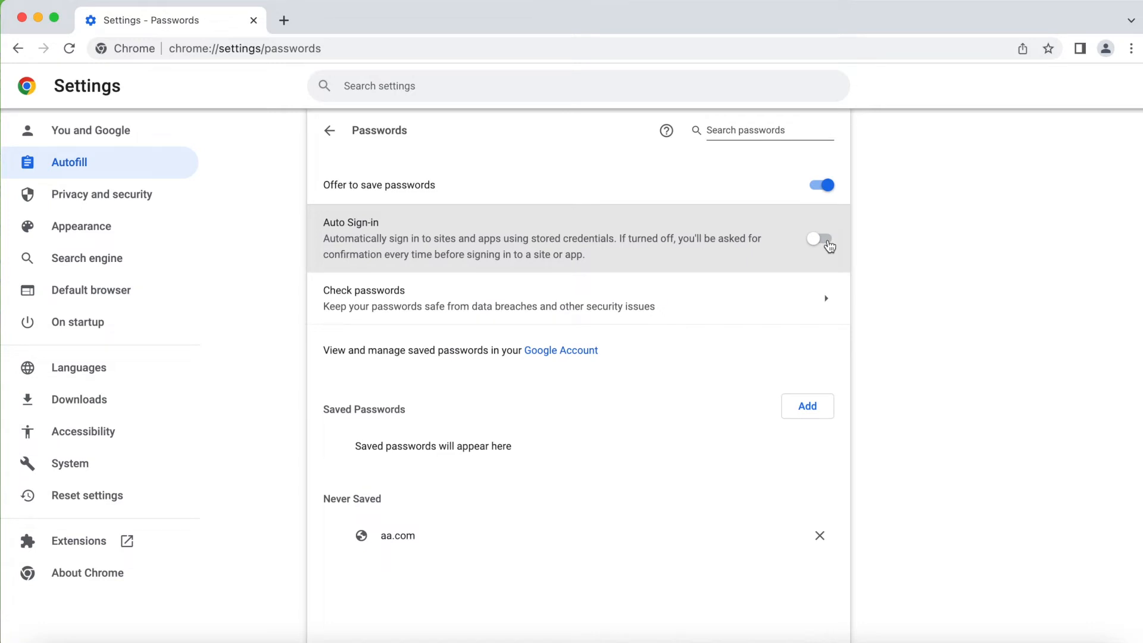
click(819, 238)
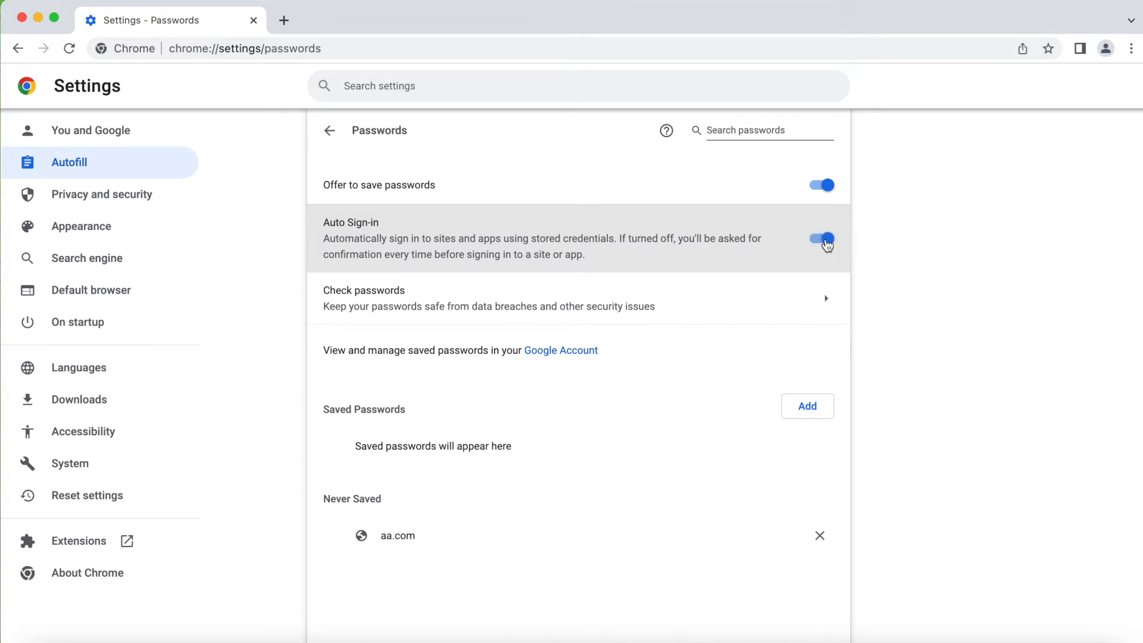
click(820, 240)
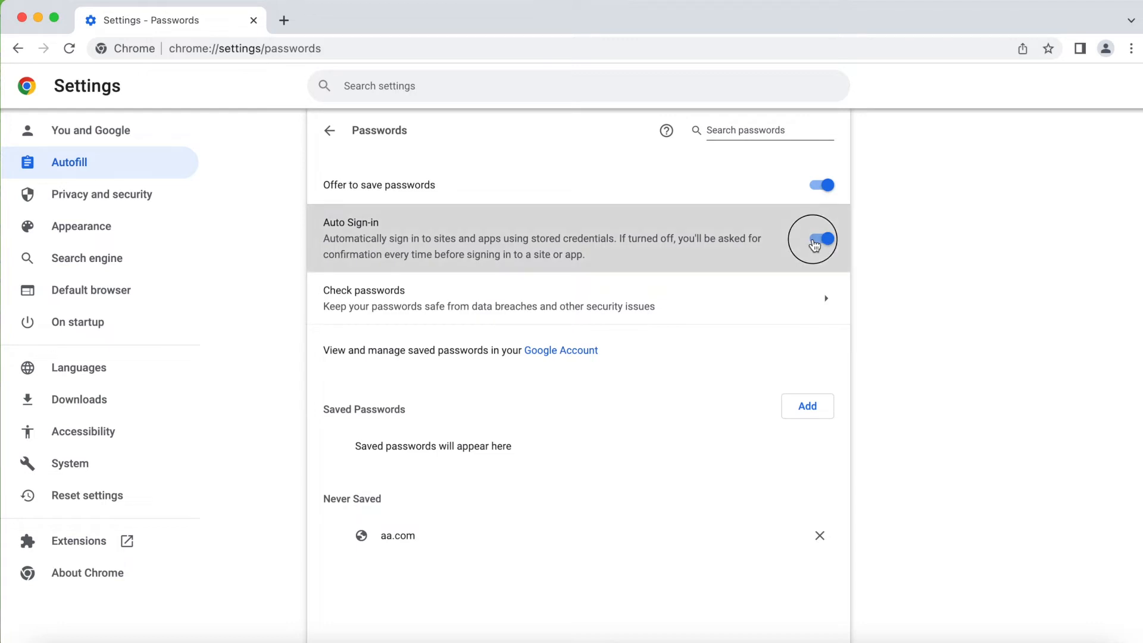
- Switch Auto Sign-in and Offer to save passwords both off
click(819, 238)
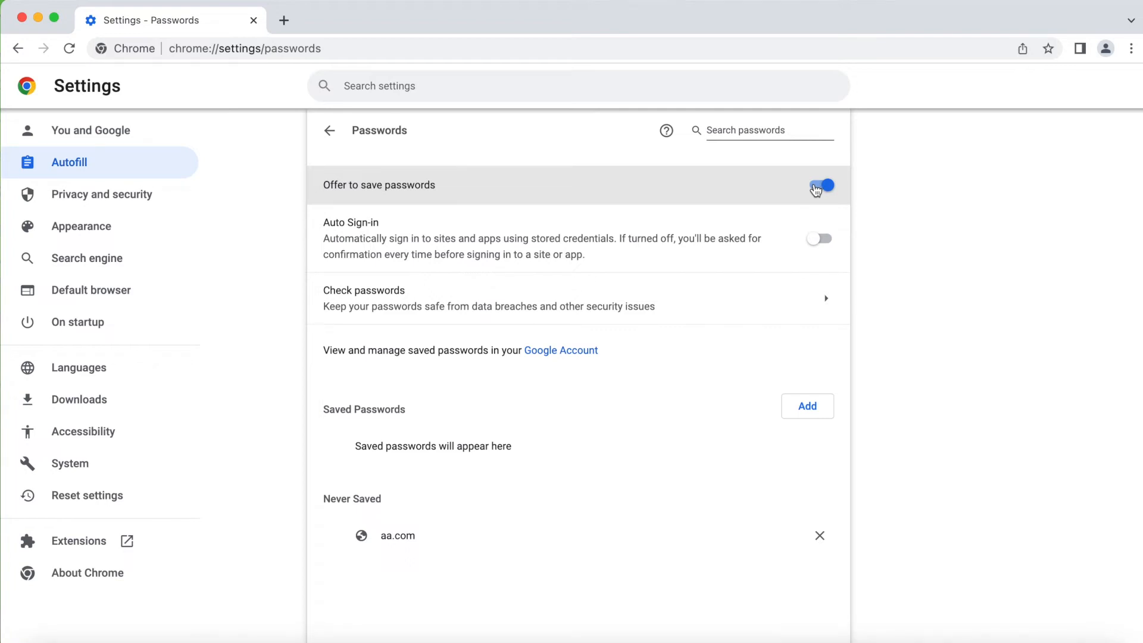
click(818, 185)
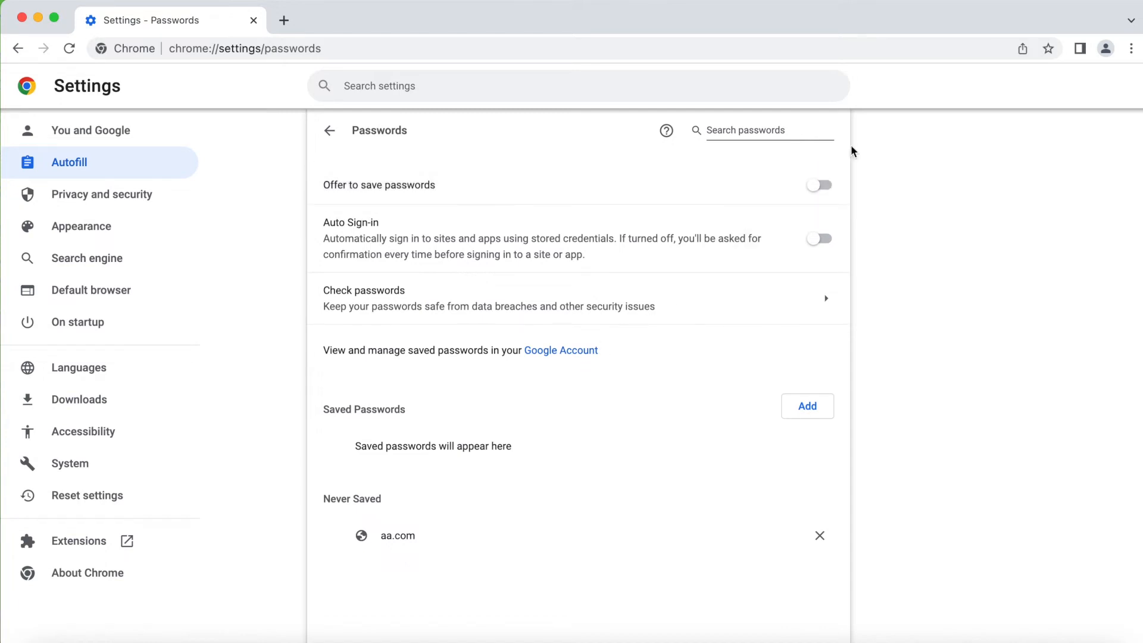
mouse_move(373, 408)
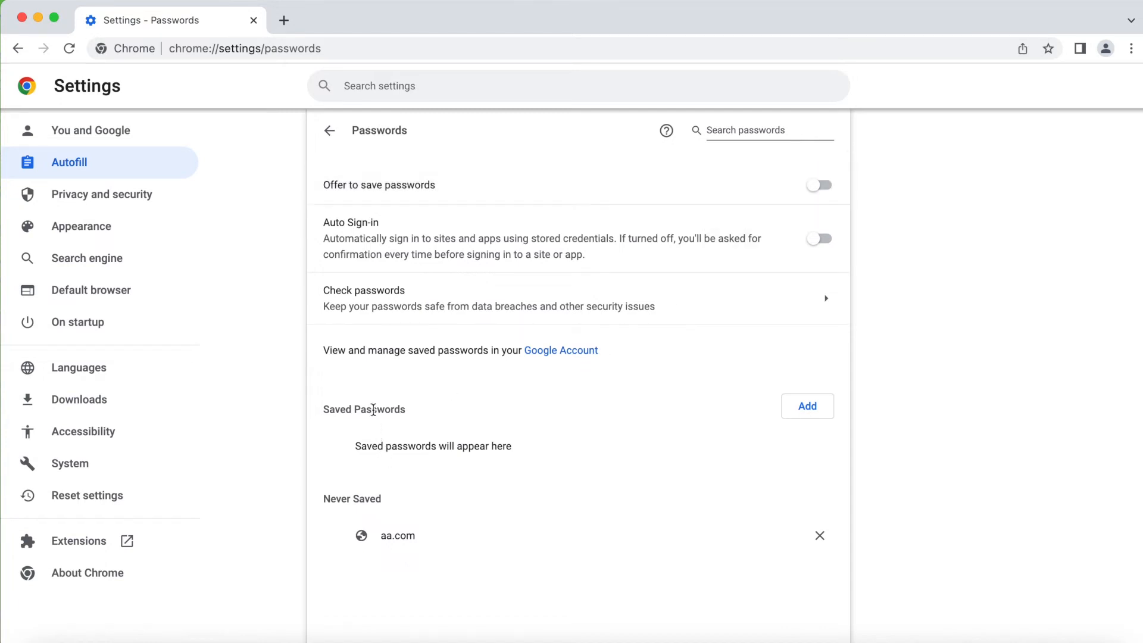
mouse_move(524, 293)
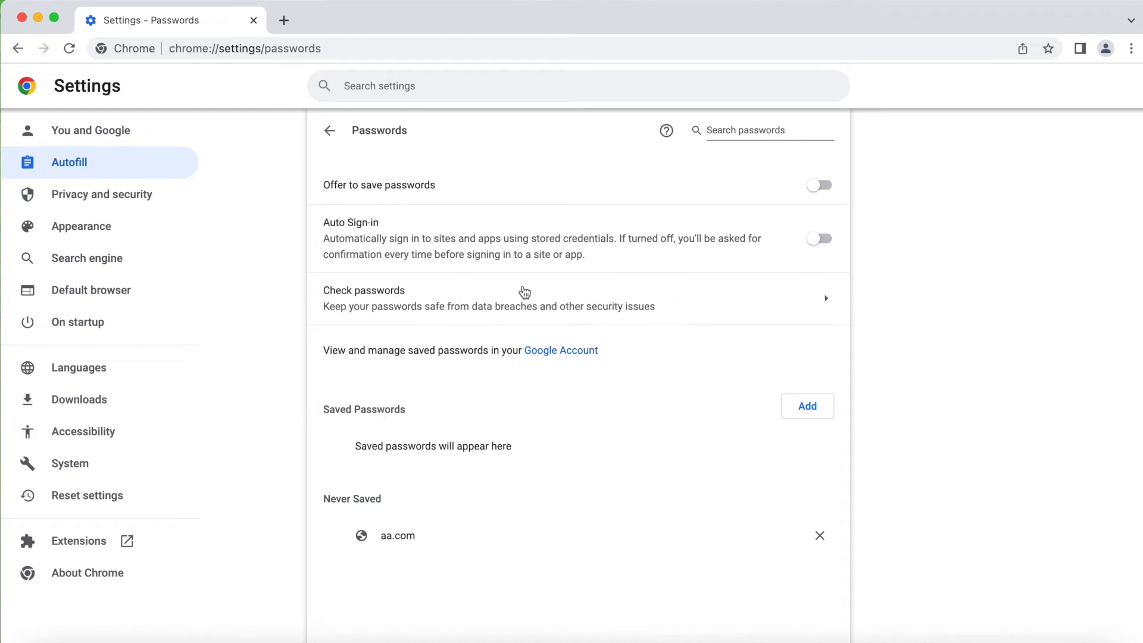
mouse_move(419, 457)
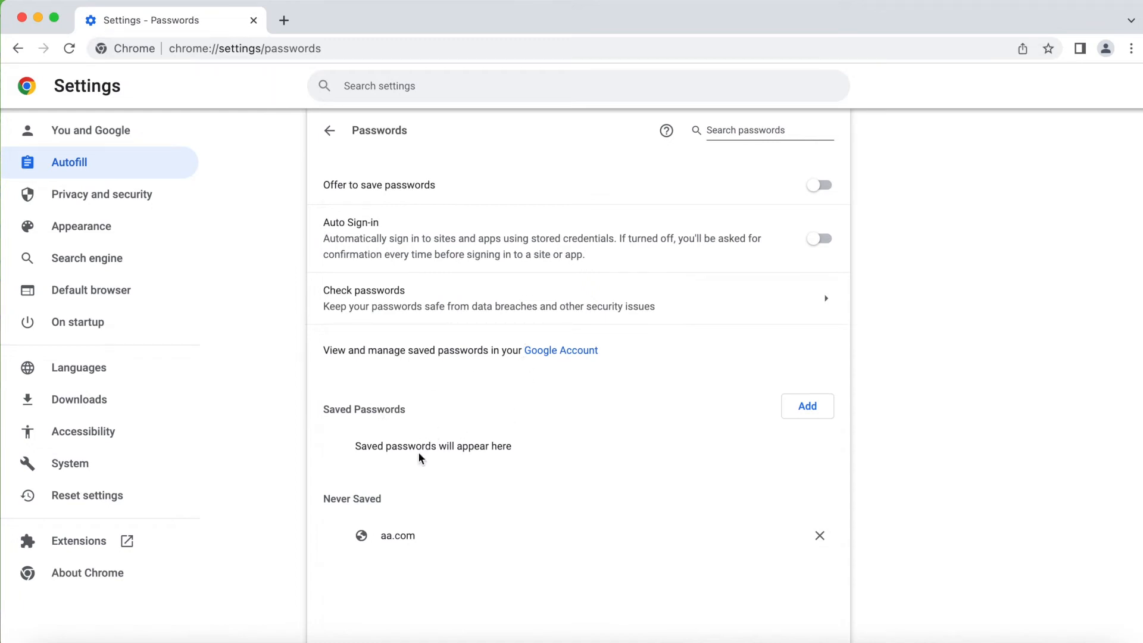
mouse_move(578, 445)
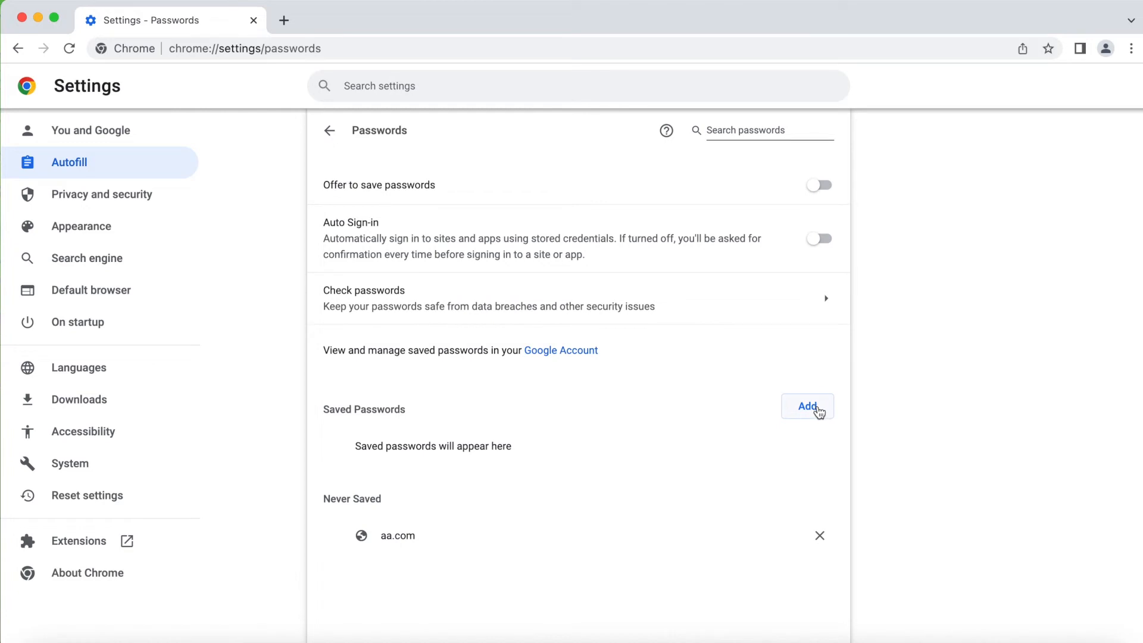
click(807, 406)
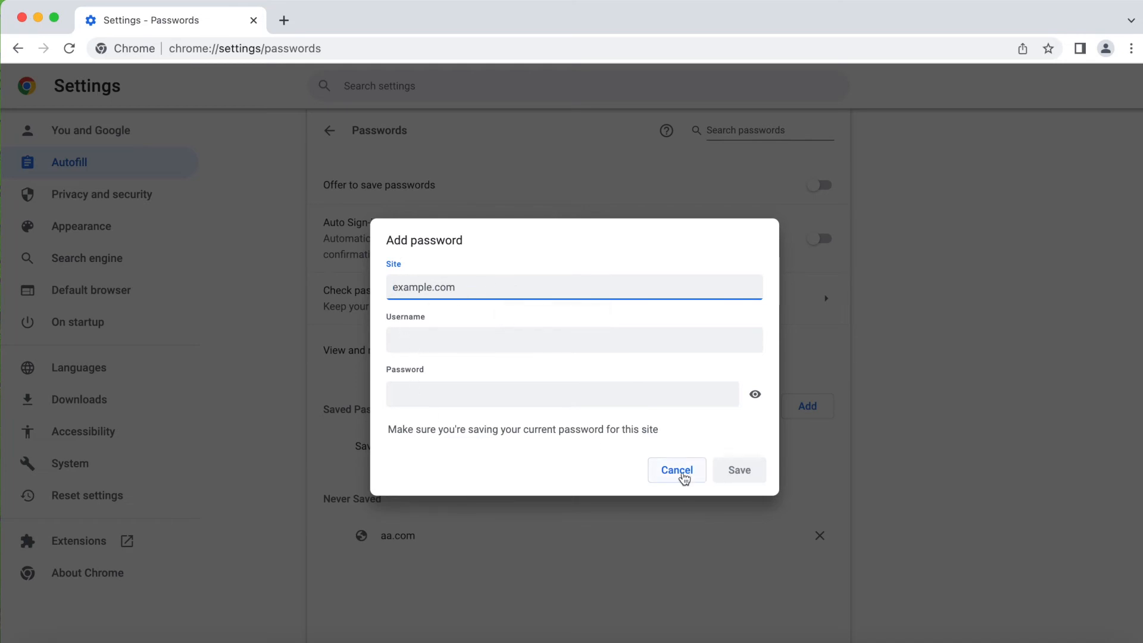
click(677, 469)
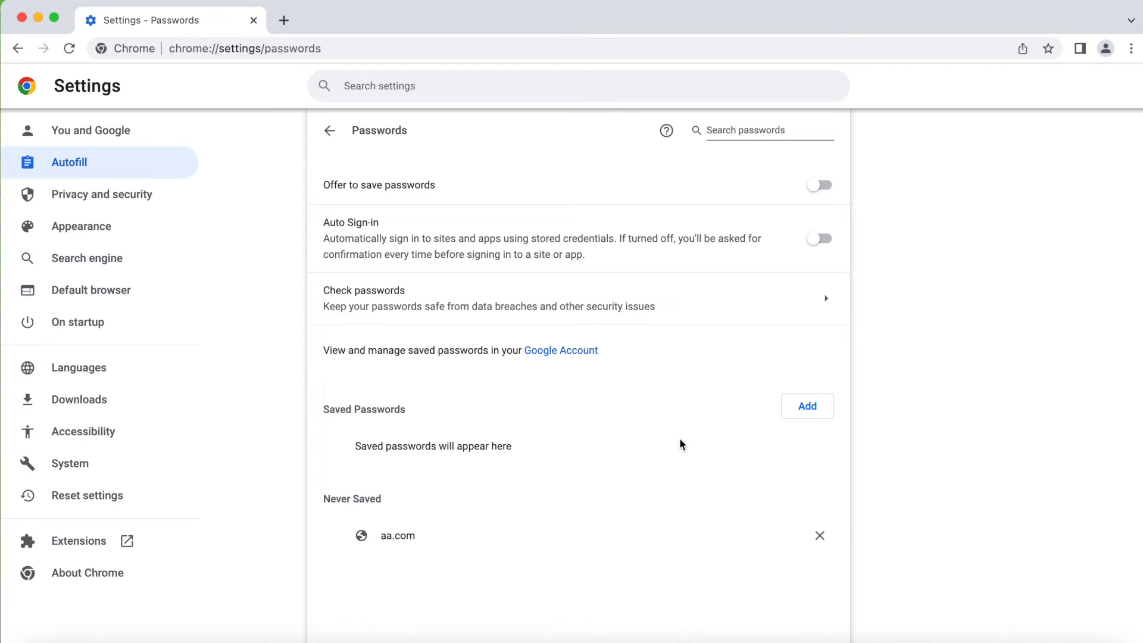
mouse_move(399, 505)
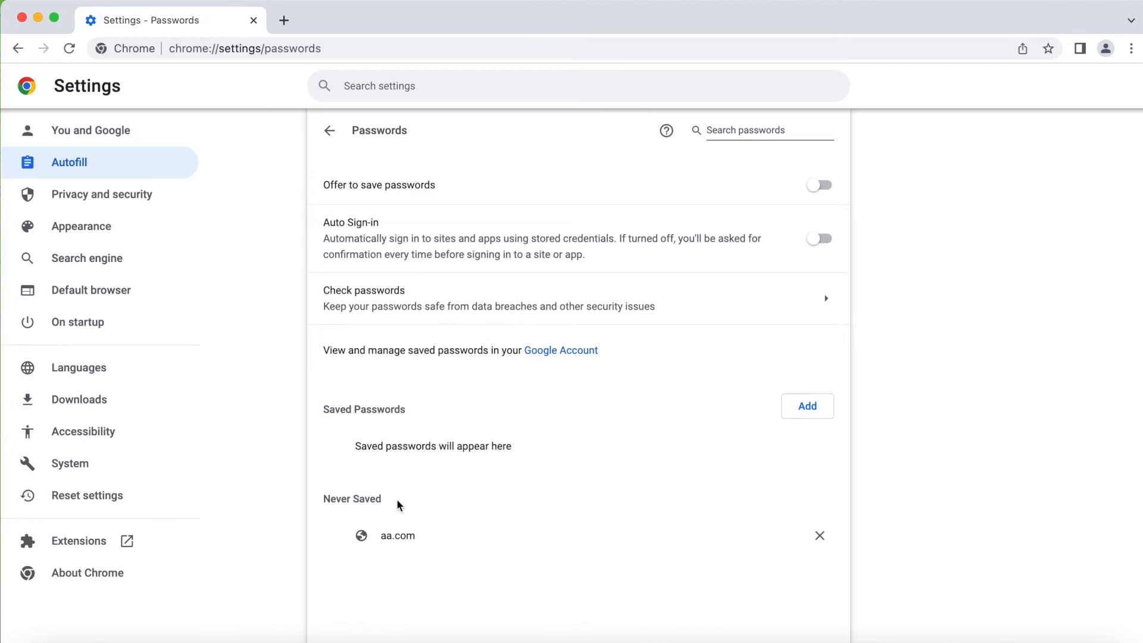
mouse_move(399, 505)
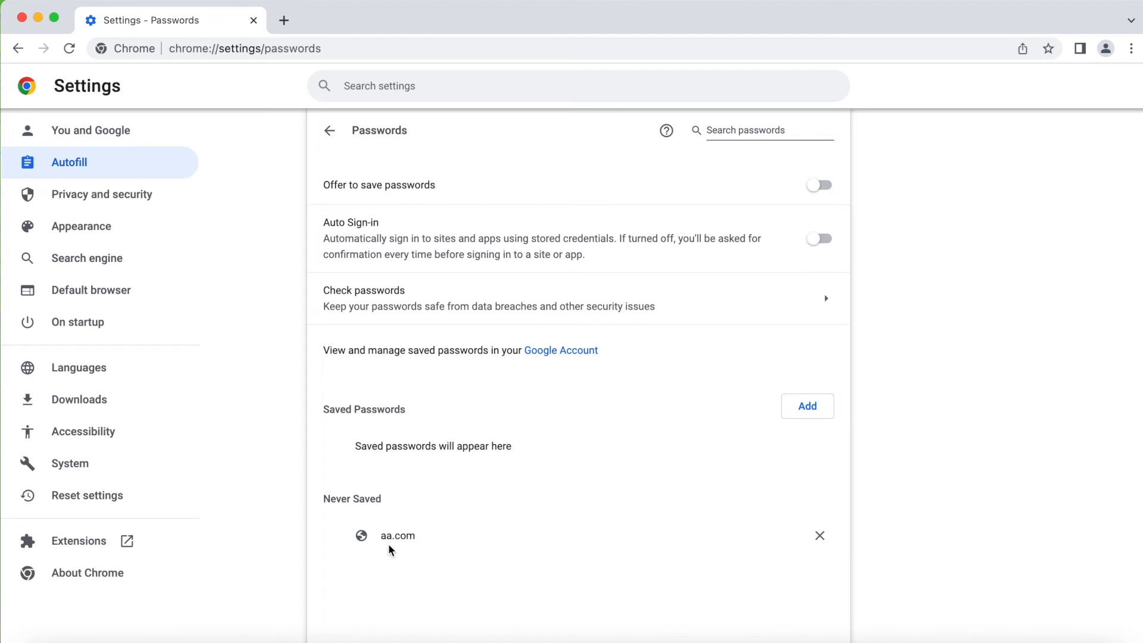
mouse_move(622, 539)
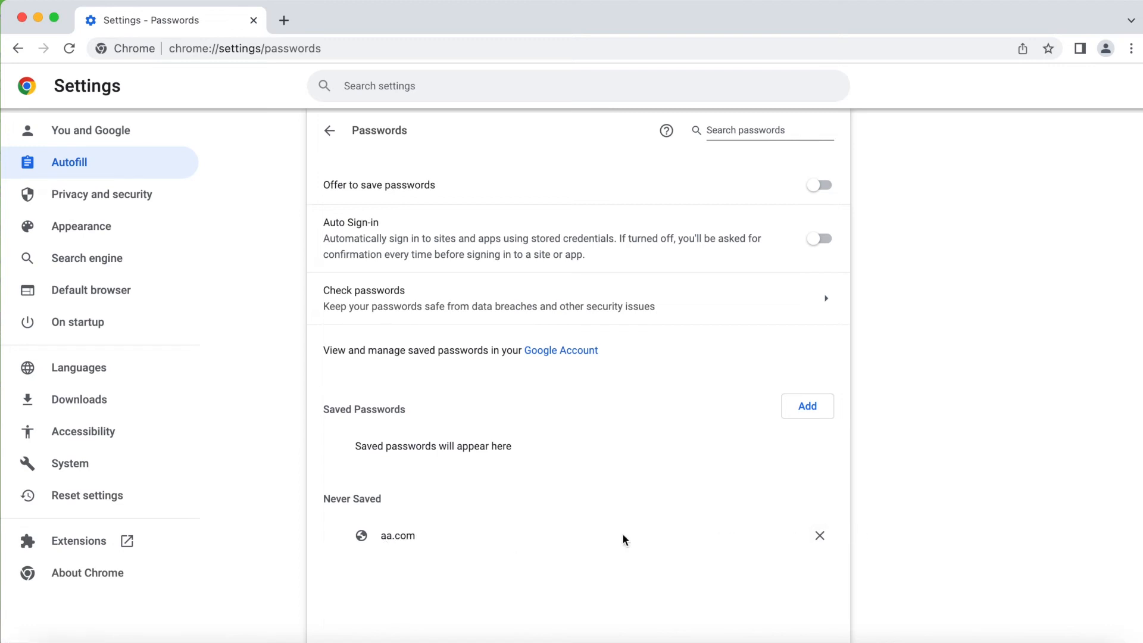
mouse_move(765, 537)
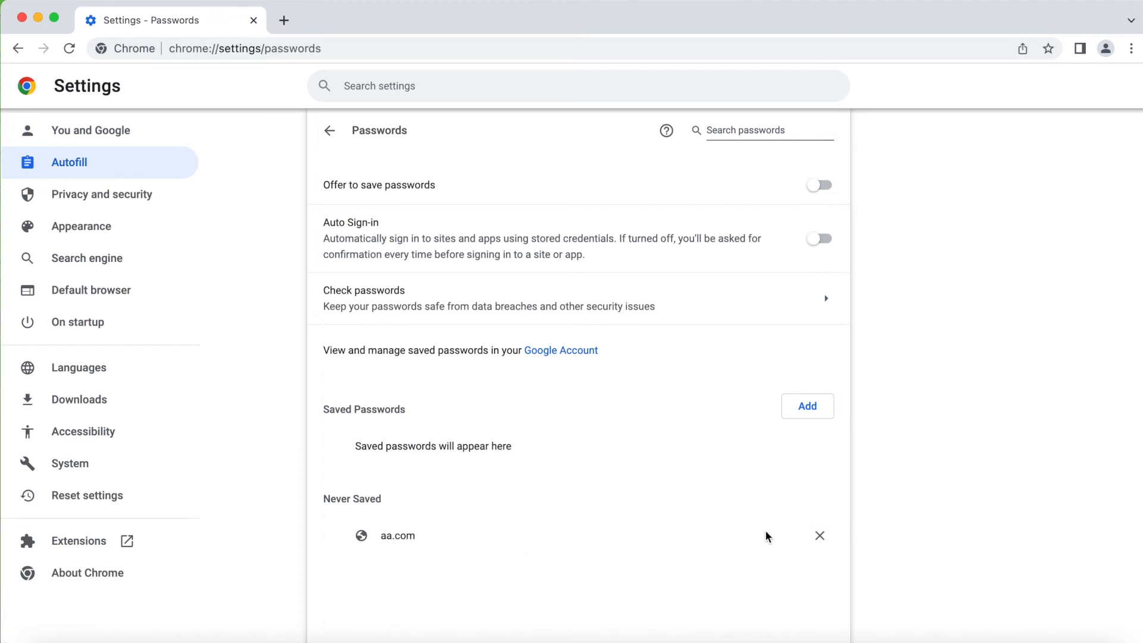
mouse_move(378, 525)
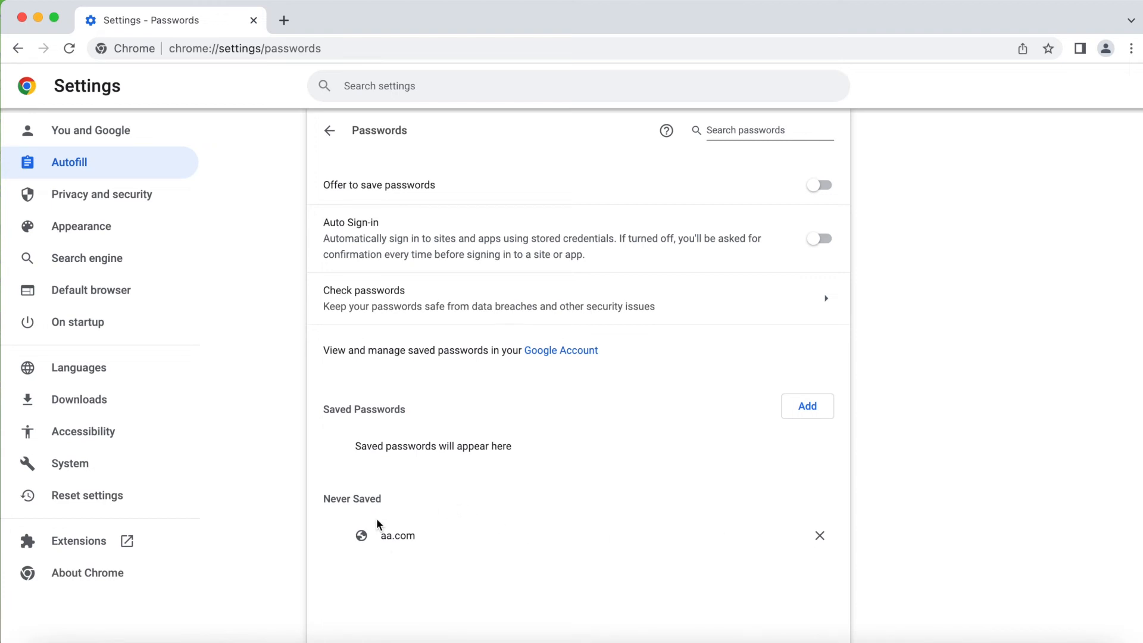
mouse_move(414, 507)
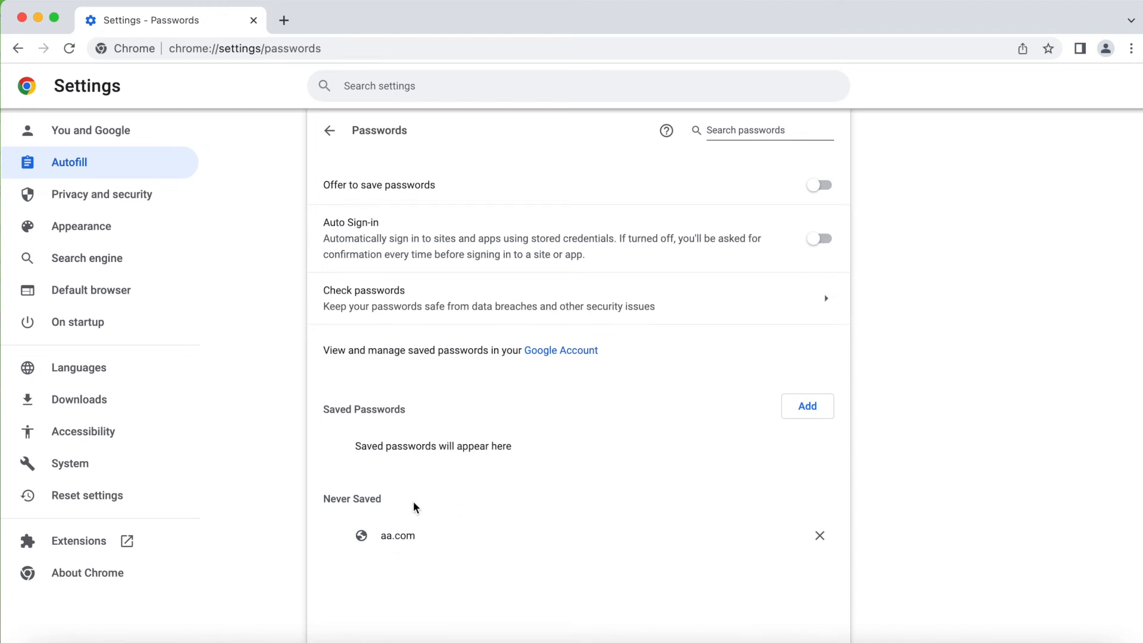
mouse_move(375, 533)
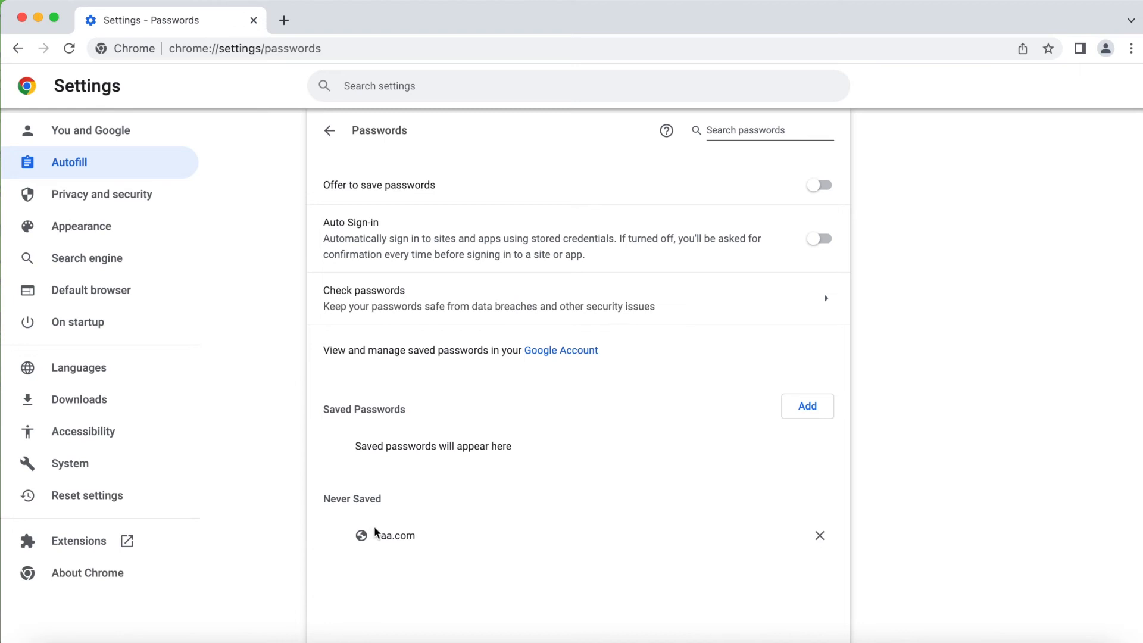
mouse_move(703, 554)
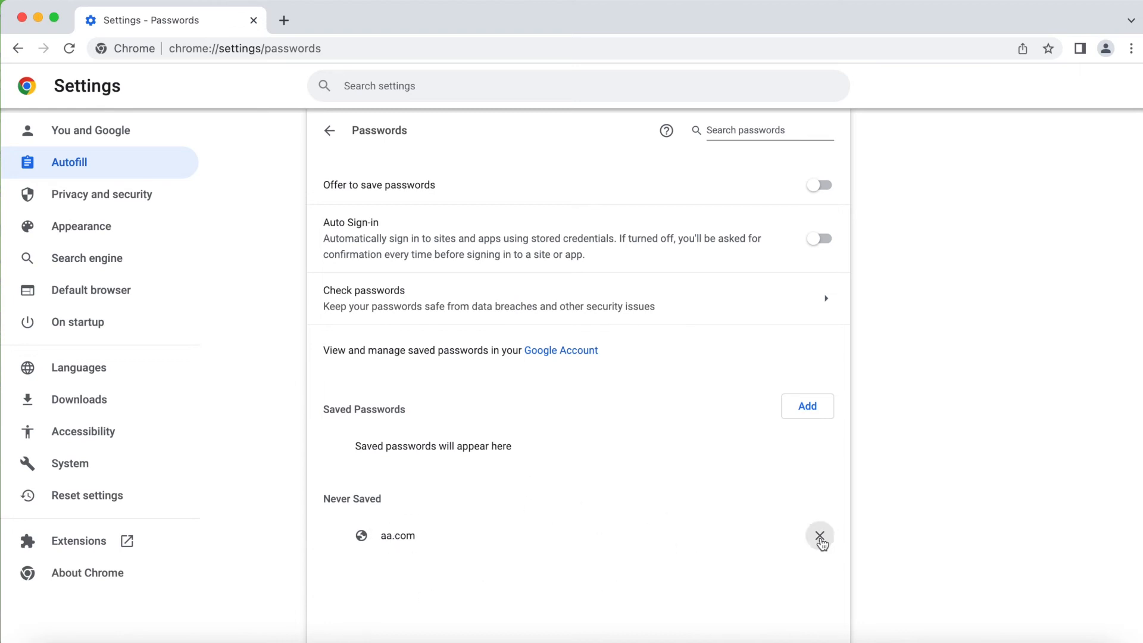
- Remove aa.com from Never Saved, leaving Offer to save passwords off after toggling it
click(819, 536)
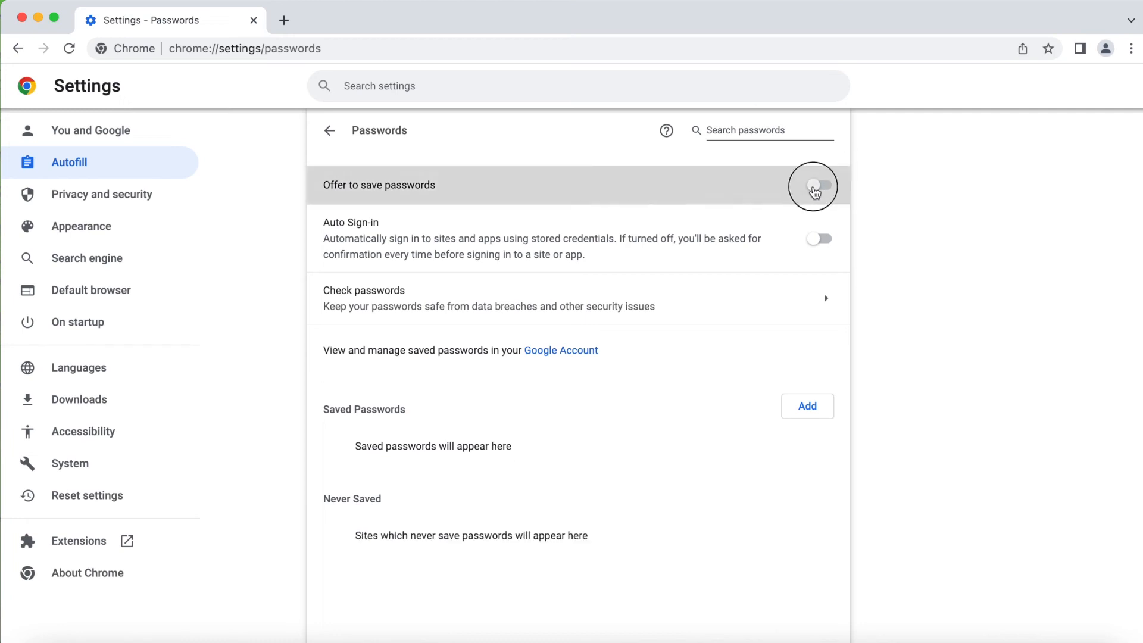
click(818, 186)
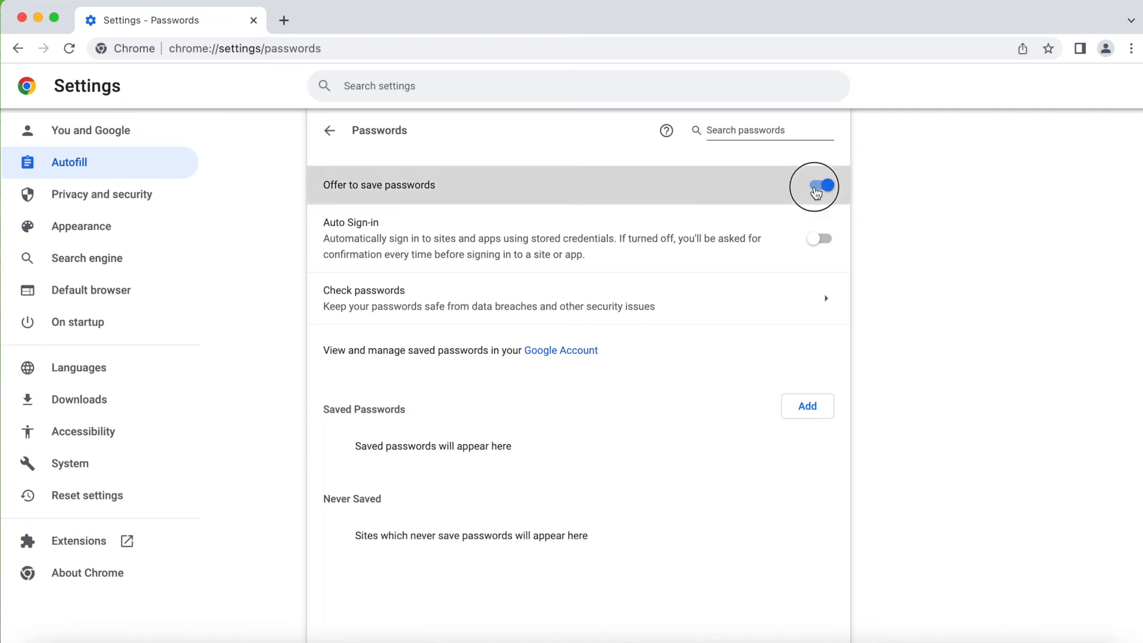
click(816, 186)
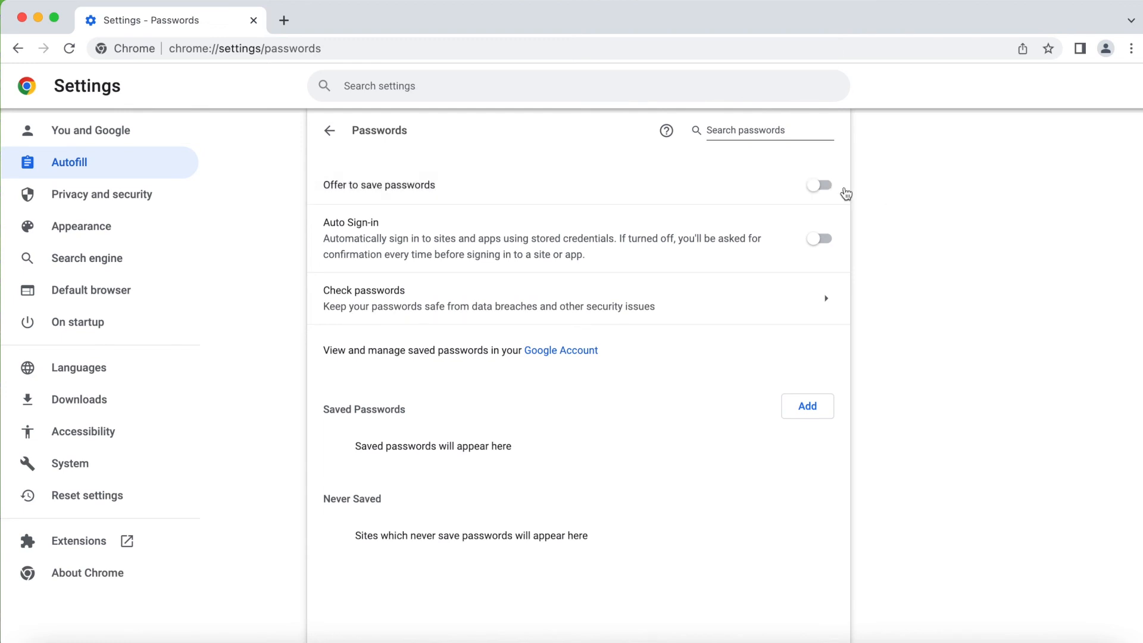
mouse_move(917, 181)
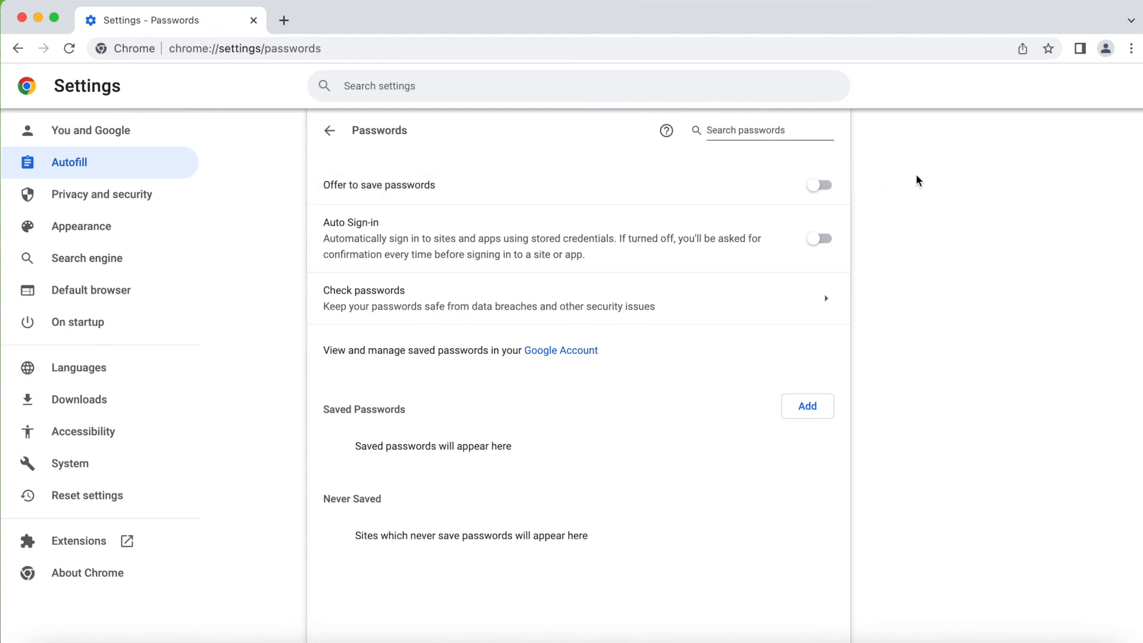